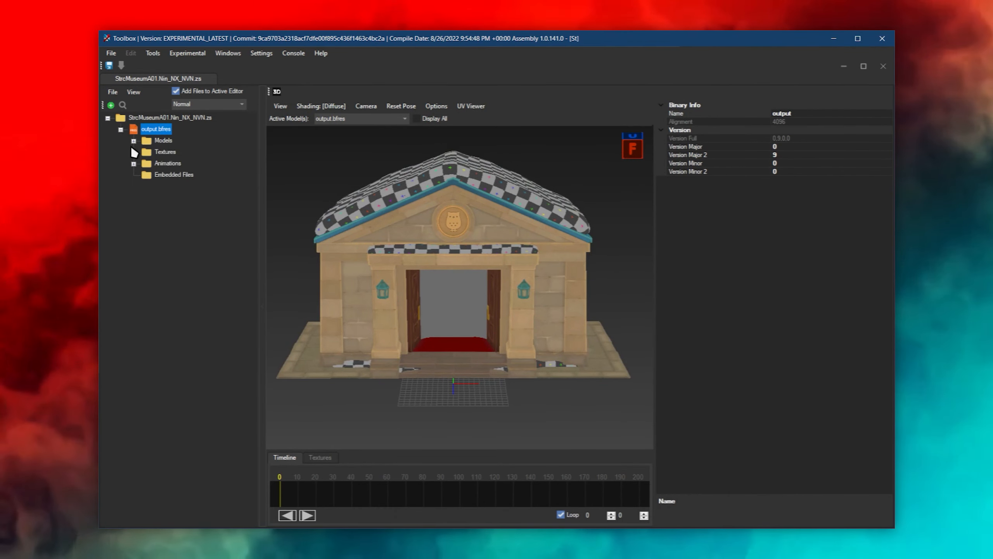
- Expand the model's Textures folder and preview mLobby_Emi, then mWall_Alb
{"action": "left_click", "coordinate": [133, 152]}
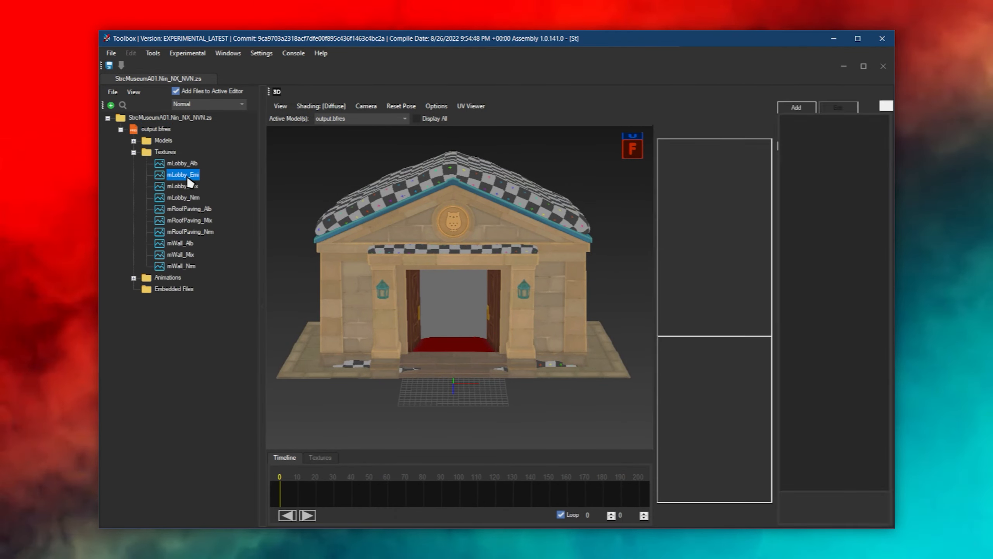
{"action": "left_click", "coordinate": [183, 174]}
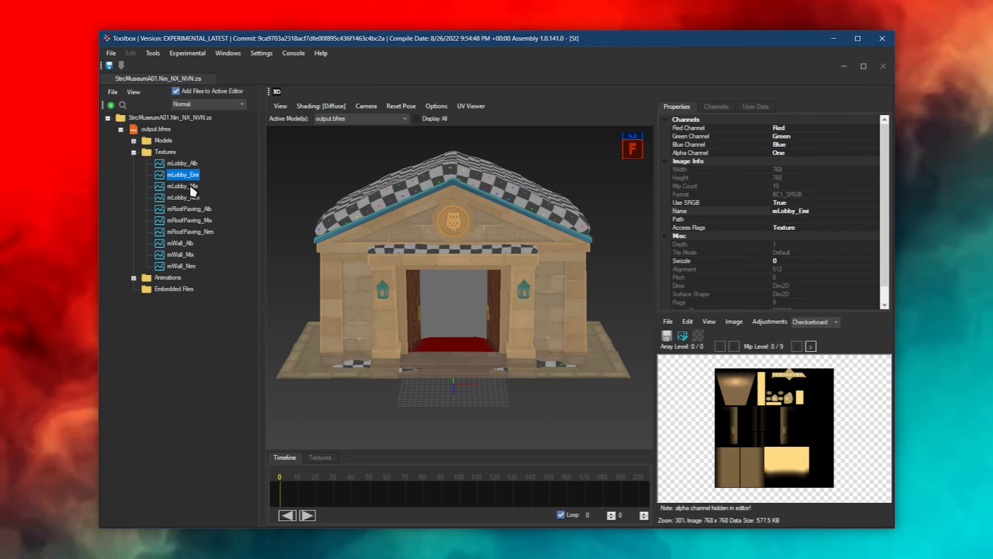
{"action": "left_click", "coordinate": [179, 243]}
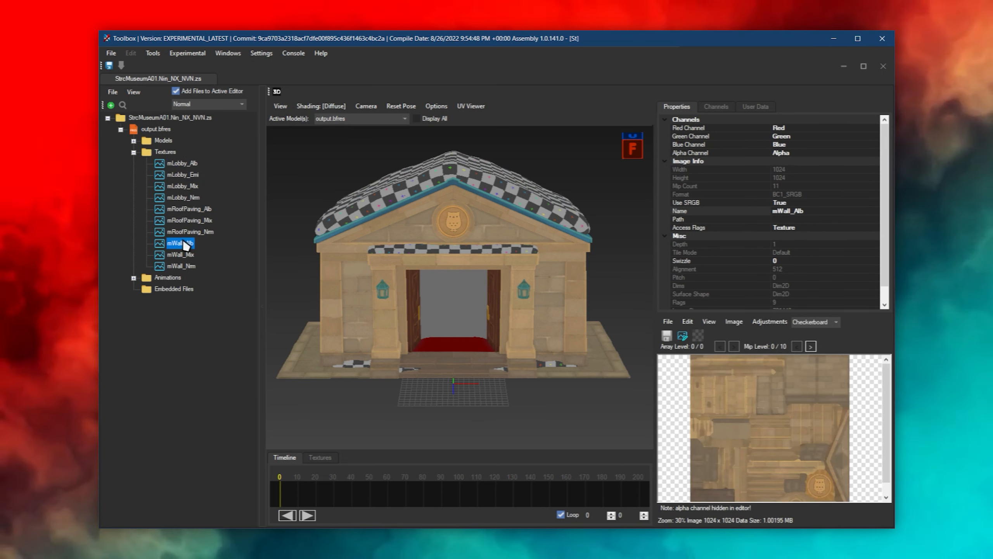
{"action": "left_click", "coordinate": [189, 209]}
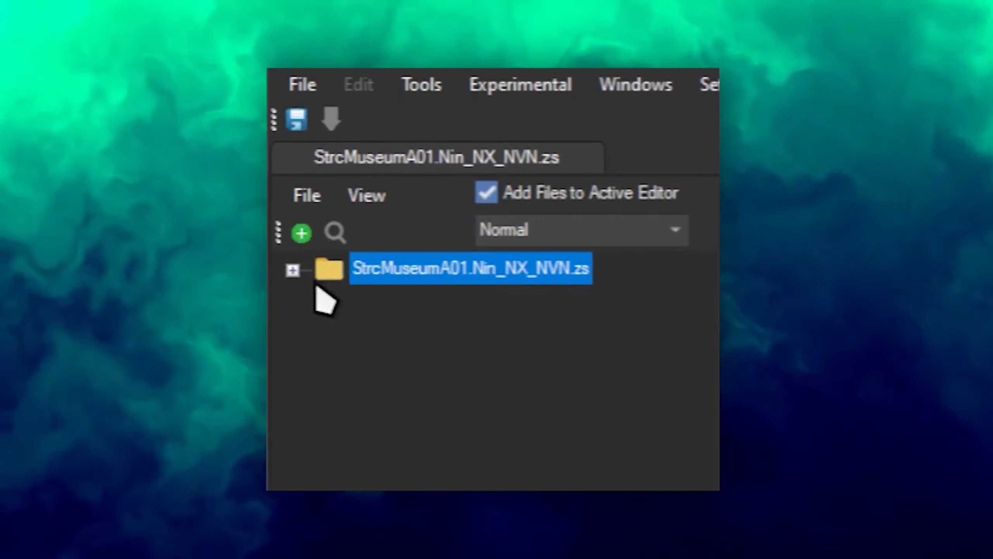
- Expand the .zs archive, load output.bfres, orbit the model and reveal its folders
{"action": "left_click", "coordinate": [292, 270]}
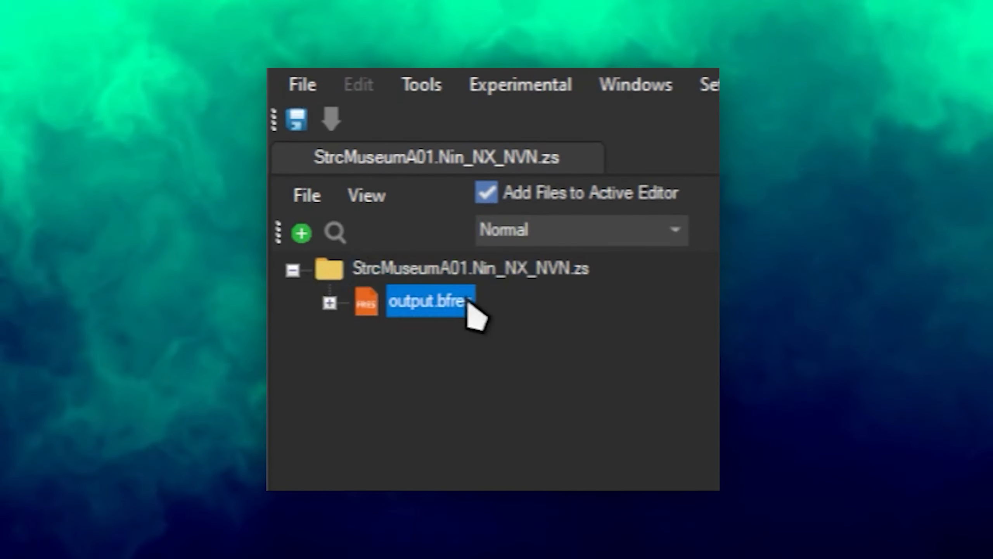
{"action": "double_click", "coordinate": [428, 301]}
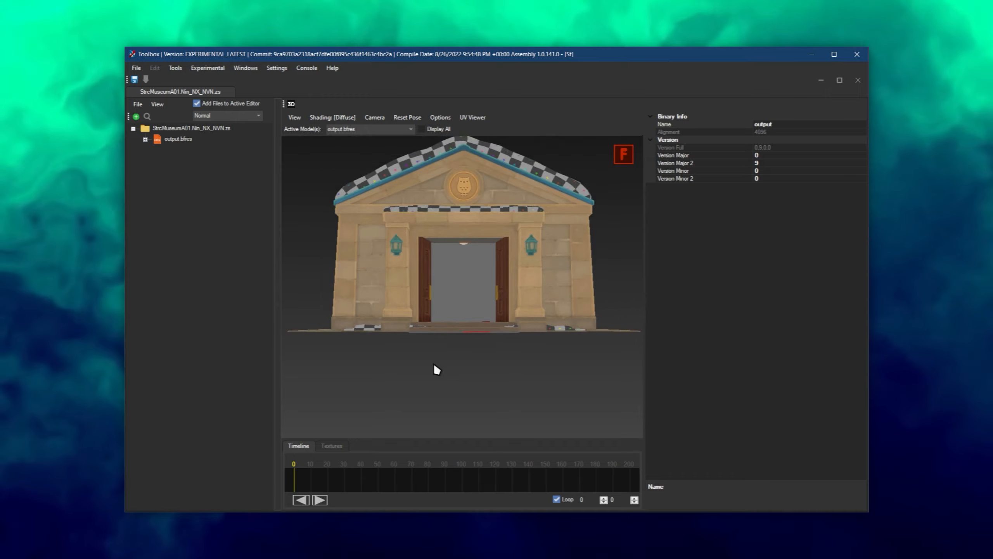
{"action": "left_click_drag", "start_coordinate": [438, 369], "coordinate": [497, 310]}
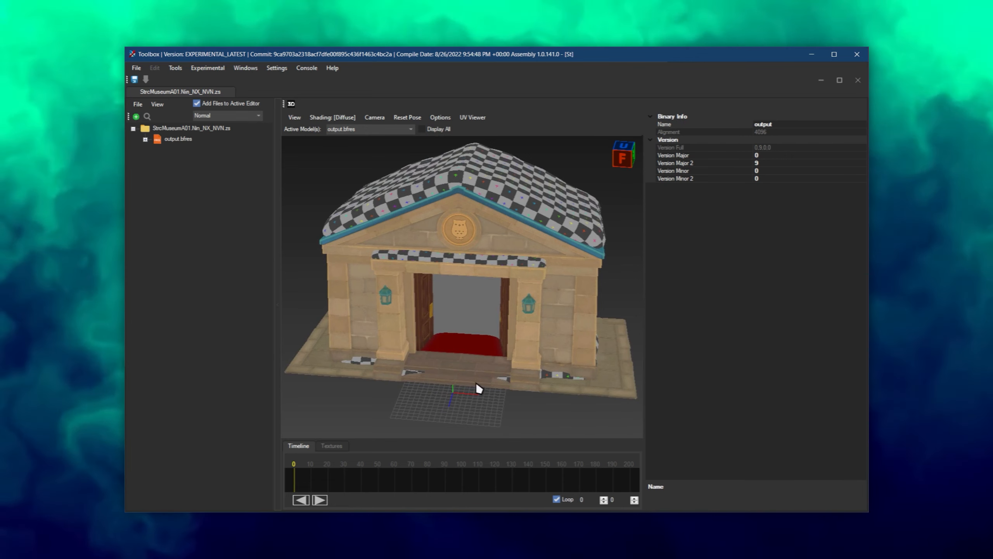
{"action": "left_click", "coordinate": [145, 139]}
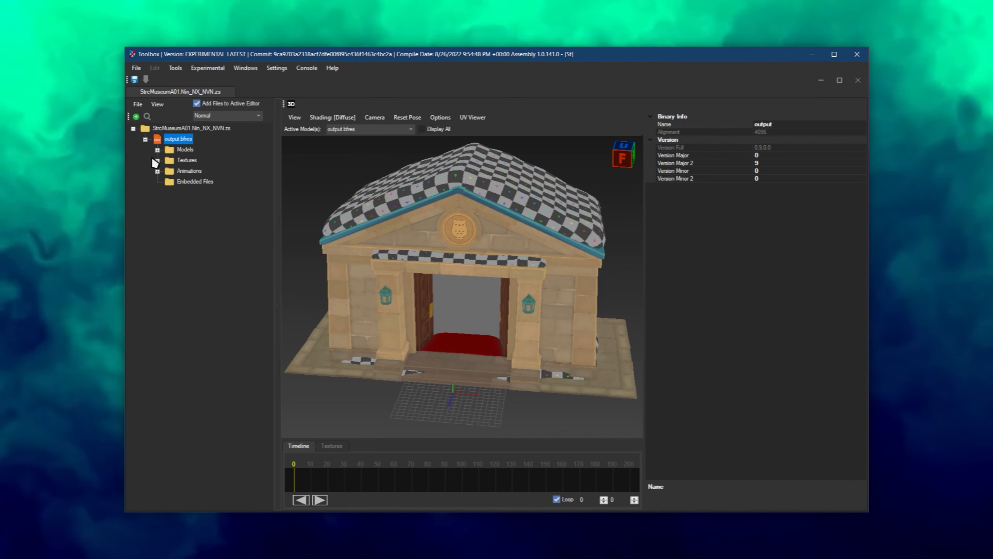
- Expand Textures and preview mLobby_Alb, mWall_Alb, mLobby_Emi, mWall_Mix and mWall_Nrm
{"action": "left_click", "coordinate": [156, 160]}
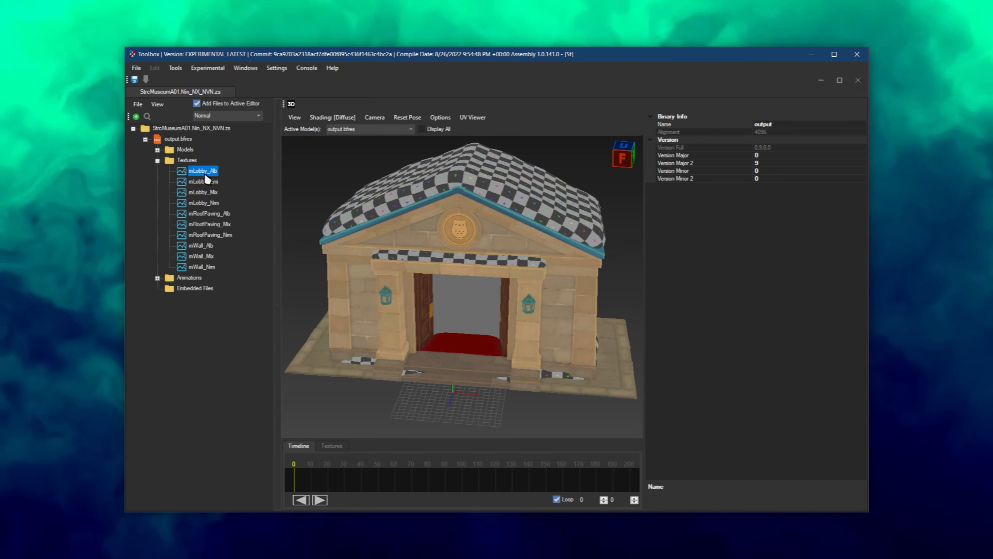
{"action": "left_click", "coordinate": [202, 171]}
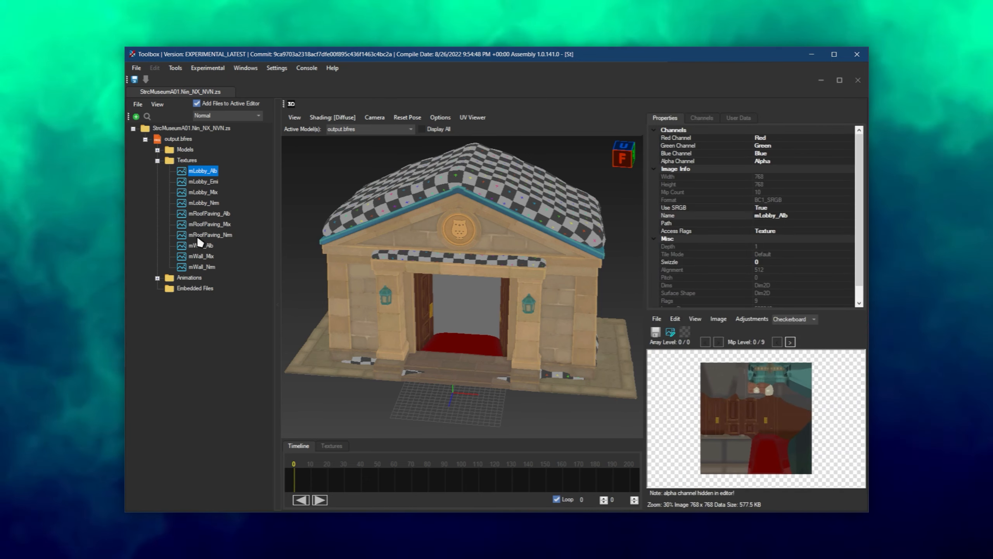
{"action": "left_click", "coordinate": [202, 245]}
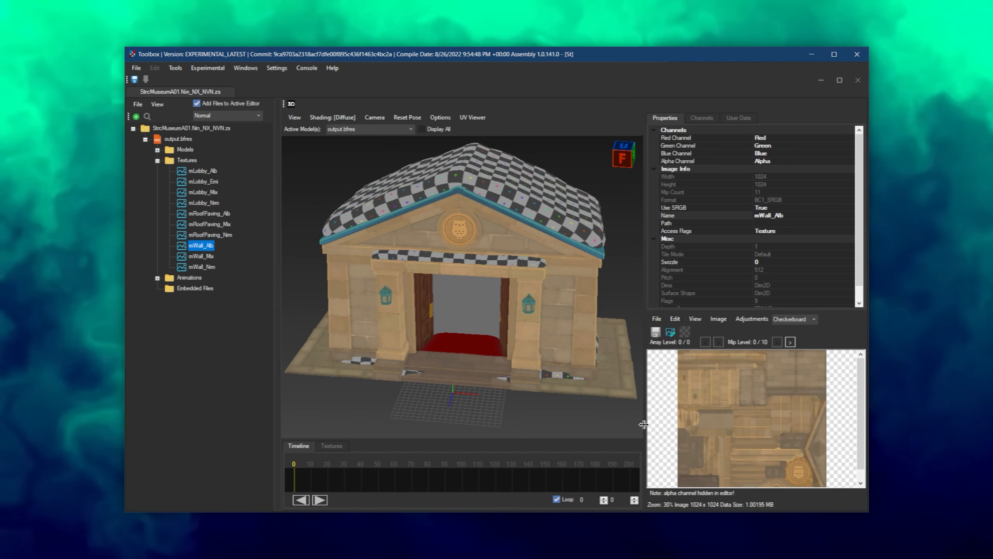
{"action": "scroll", "scroll_direction": "down", "scroll_amount": 3}
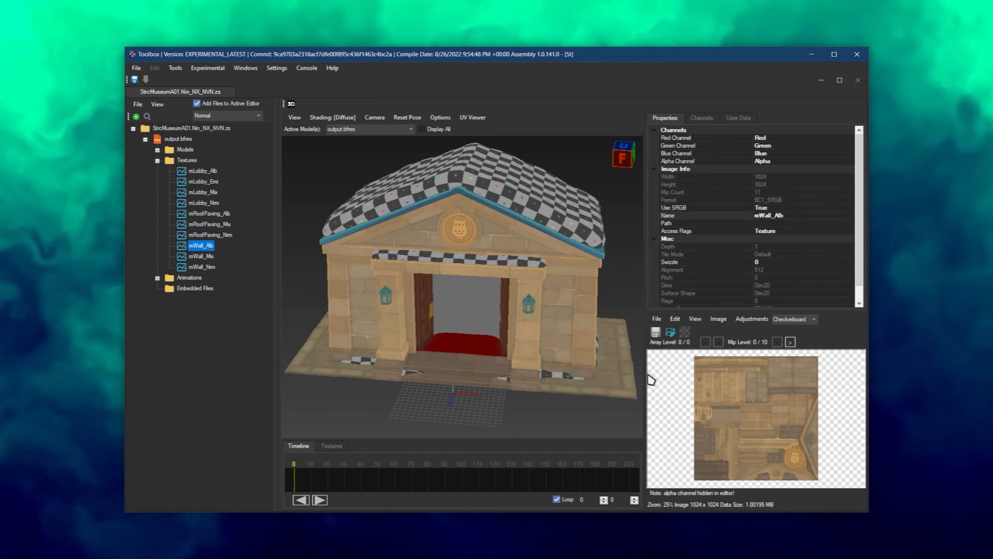
{"action": "left_click", "coordinate": [204, 181]}
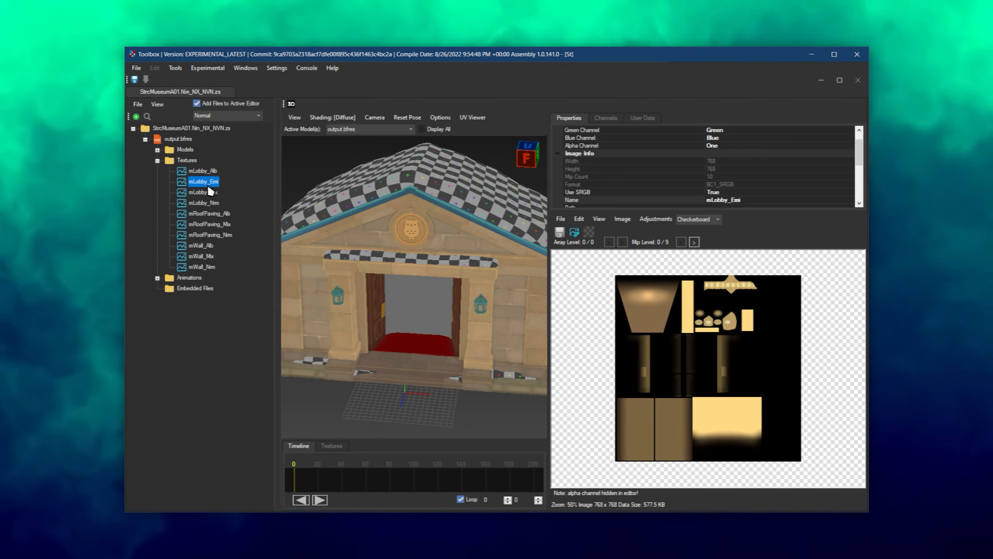
{"action": "left_click", "coordinate": [203, 191]}
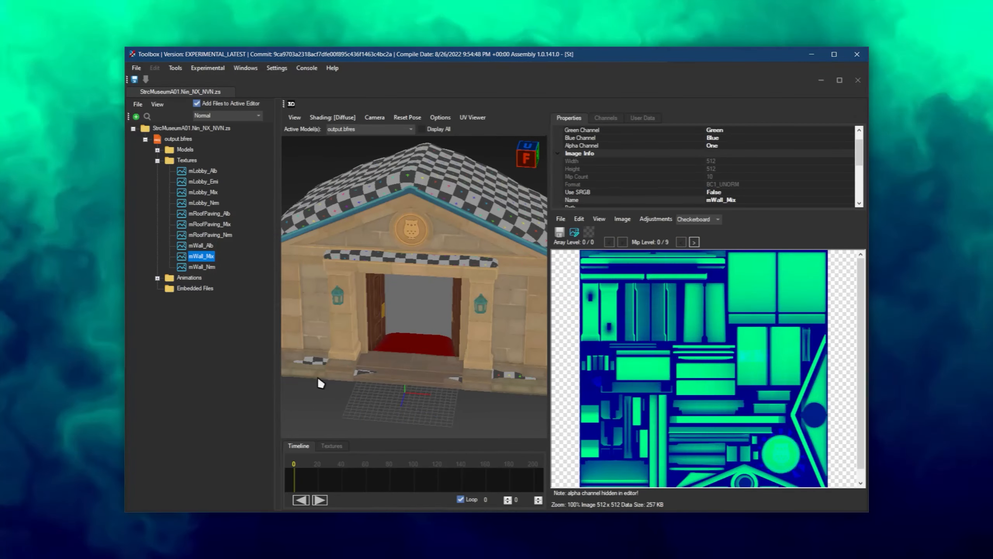
{"action": "left_click", "coordinate": [202, 266]}
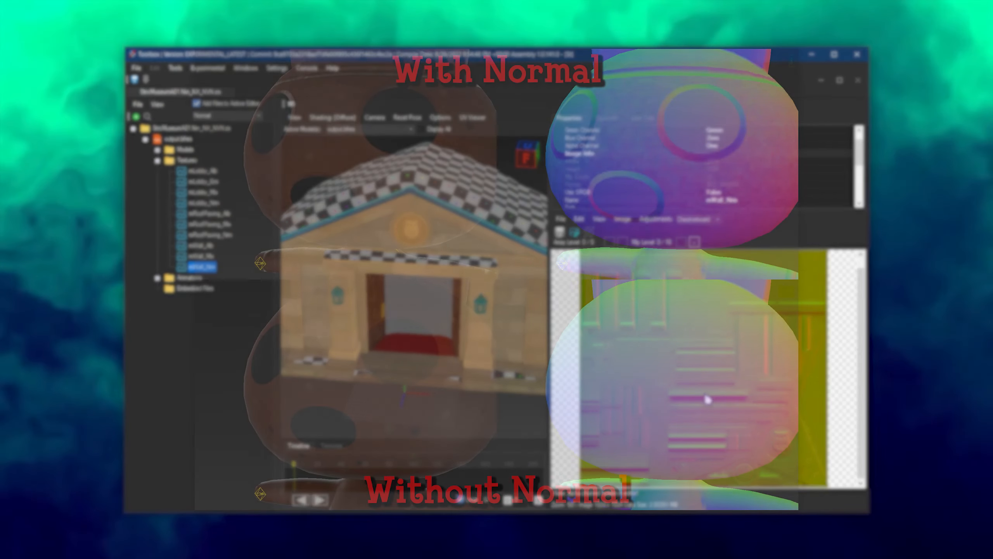
{"action": "left_click", "coordinate": [203, 203]}
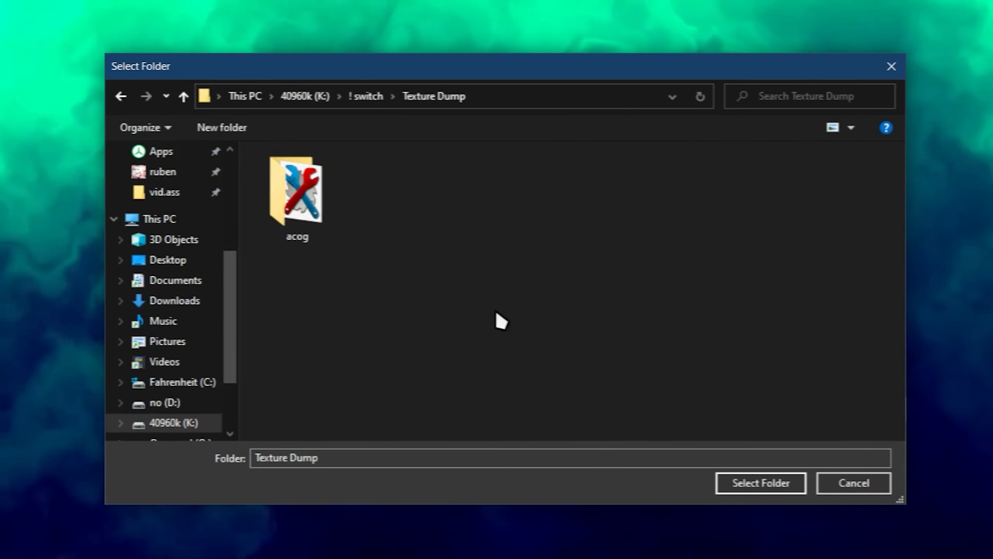
- Export all model textures as images into a new Texture Dump folder
{"action": "left_click", "coordinate": [222, 127]}
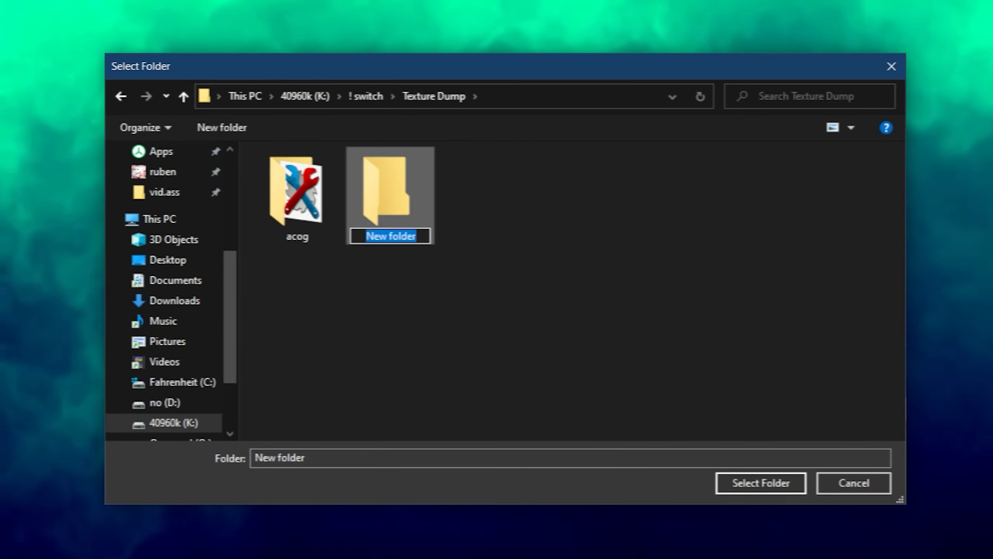
{"action": "left_click", "coordinate": [760, 483]}
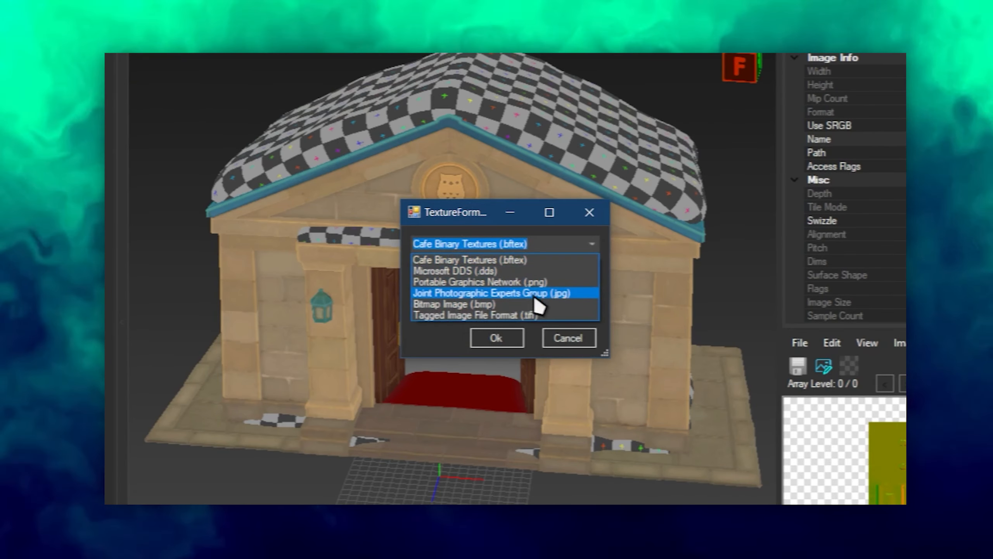
{"action": "left_click", "coordinate": [496, 338]}
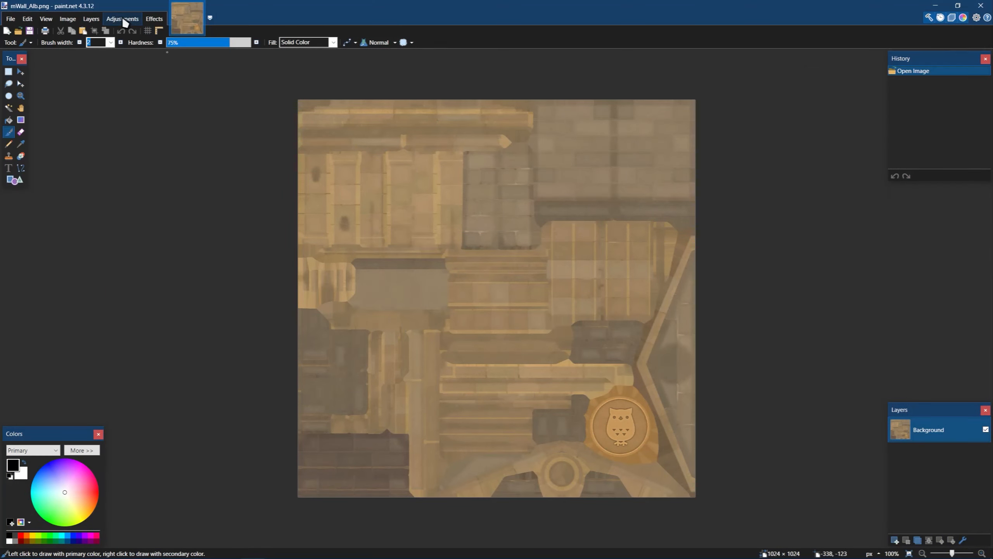
- Tint mWall_Alb via Hue / Saturation: hue about -152, saturation about 107
{"action": "left_click", "coordinate": [123, 18]}
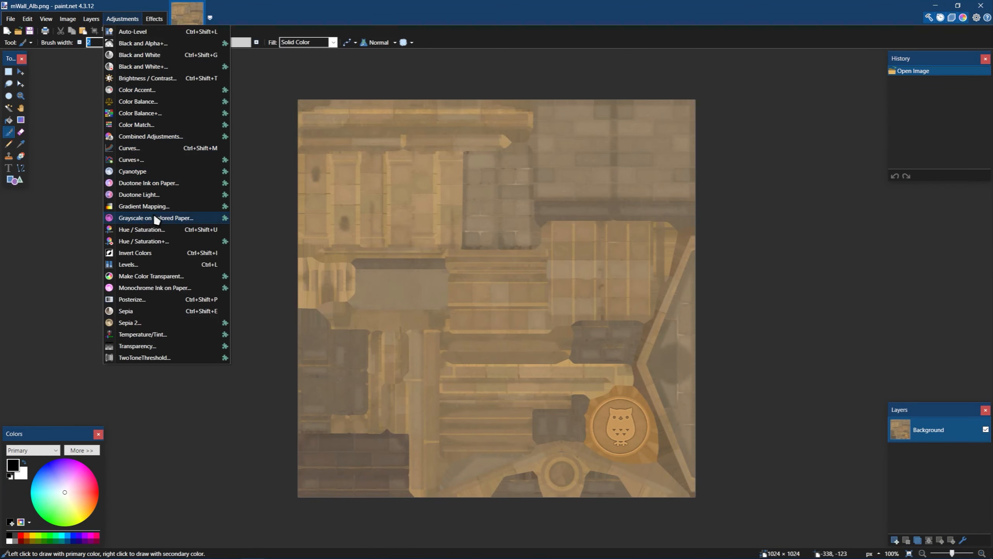
{"action": "left_click", "coordinate": [142, 229]}
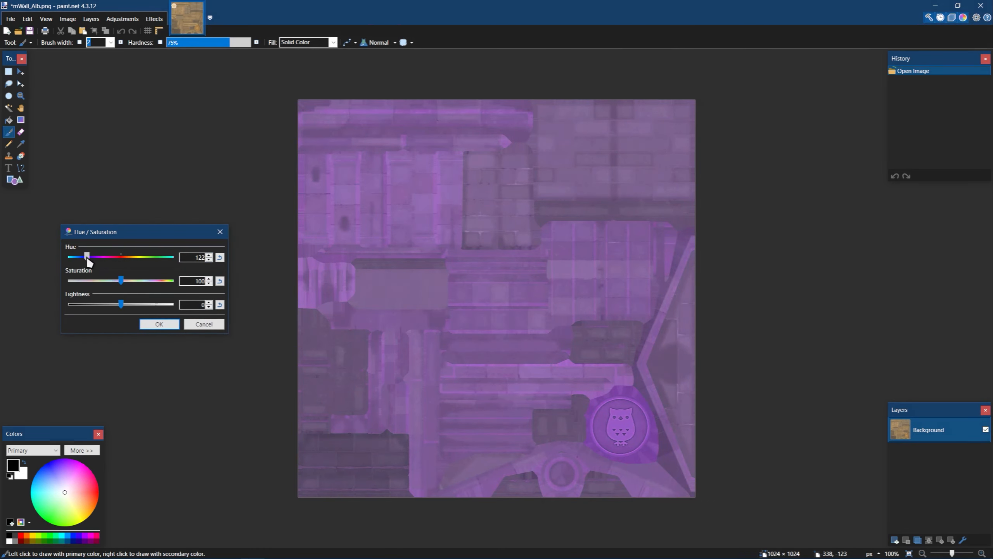
{"action": "left_click_drag", "start_coordinate": [87, 257], "coordinate": [78, 257]}
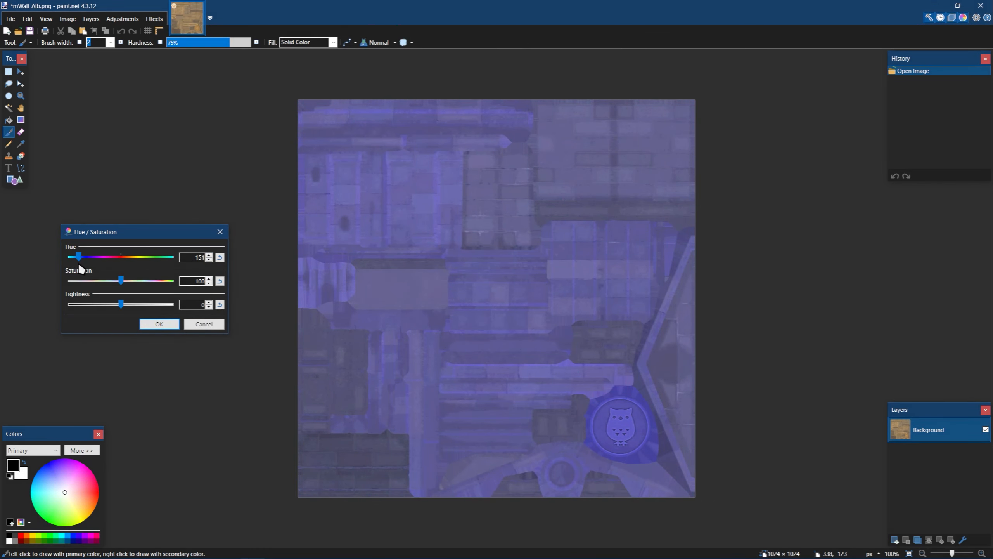
{"action": "left_click_drag", "start_coordinate": [121, 281], "coordinate": [125, 281]}
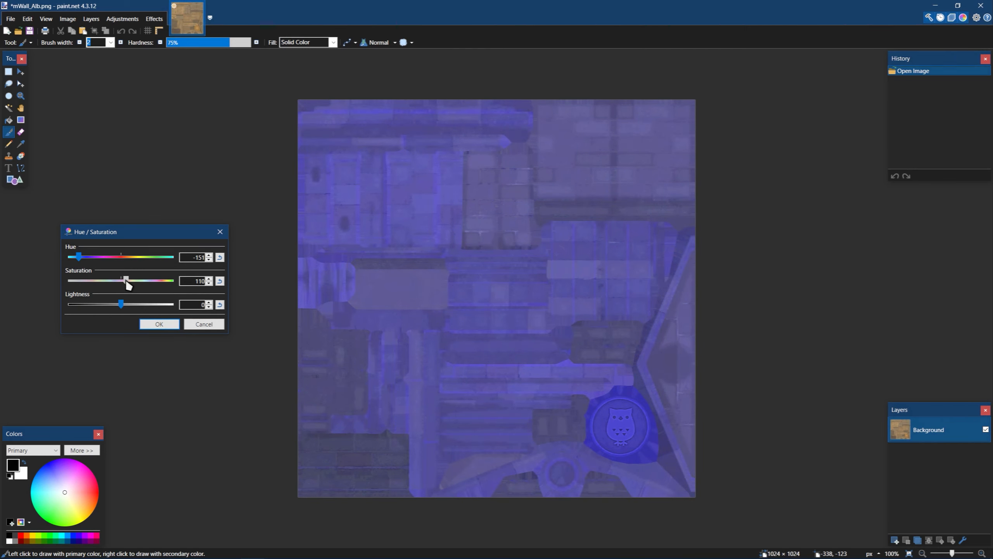
{"action": "left_click_drag", "start_coordinate": [121, 303], "coordinate": [116, 303]}
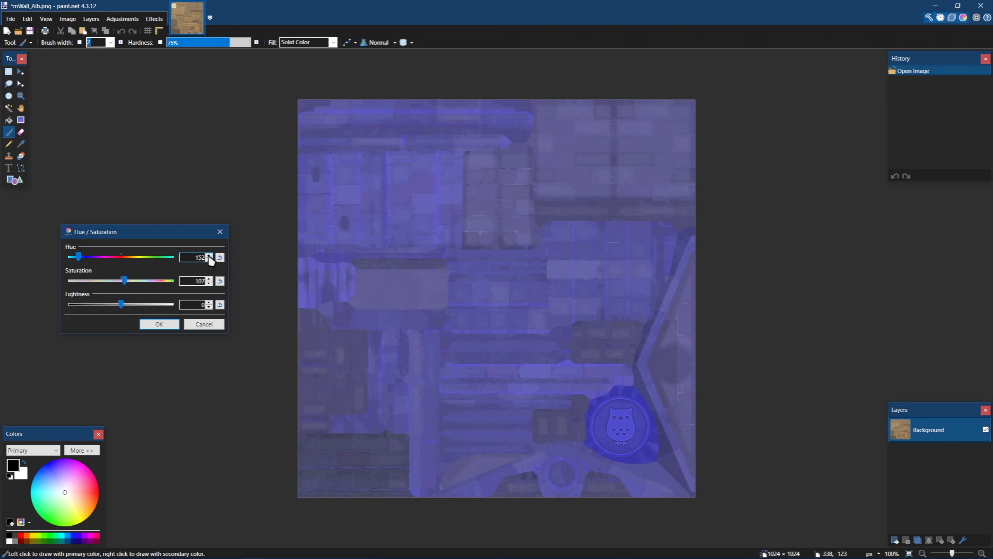
{"action": "left_click", "coordinate": [160, 323]}
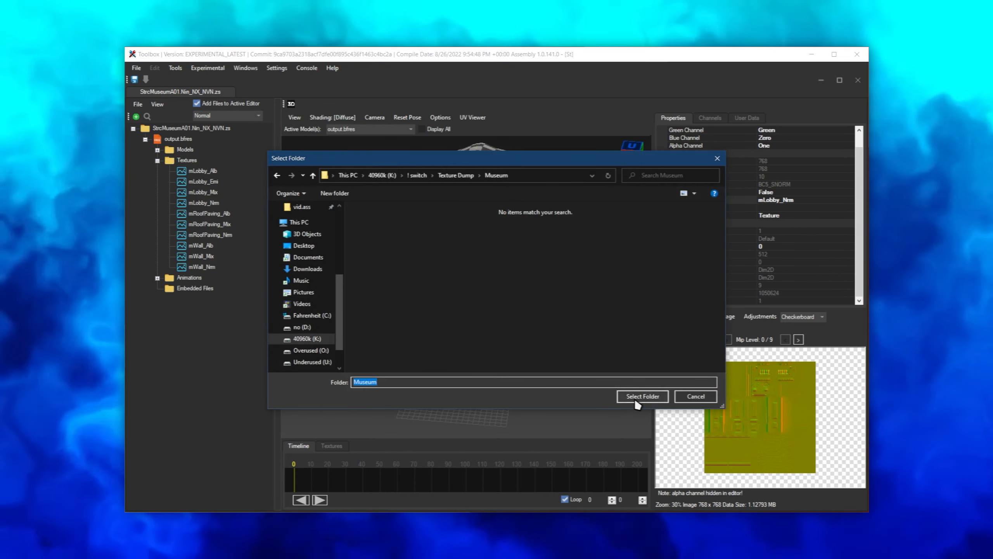
- Replace all textures with the Museum folder images through the Texture Importer
{"action": "left_click", "coordinate": [641, 396]}
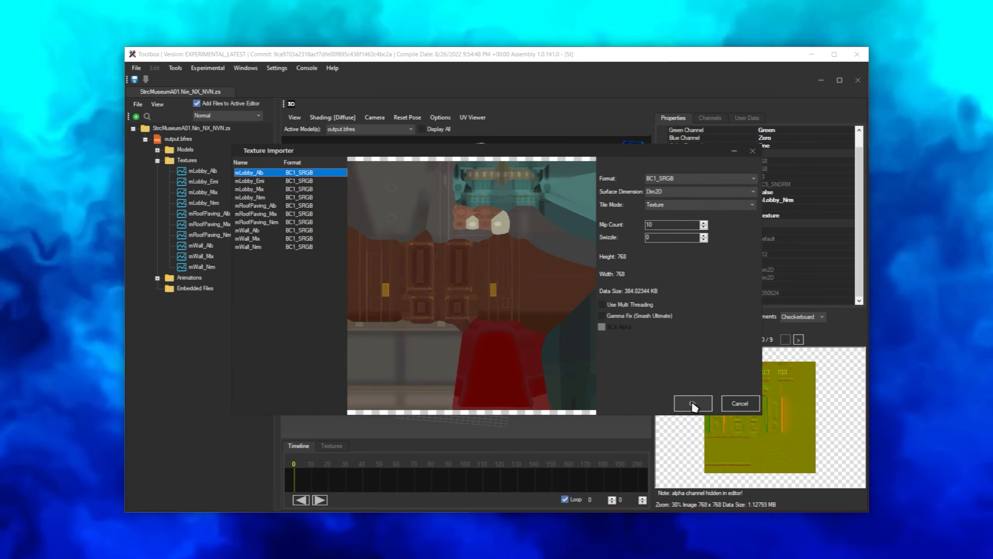
{"action": "left_click", "coordinate": [692, 402]}
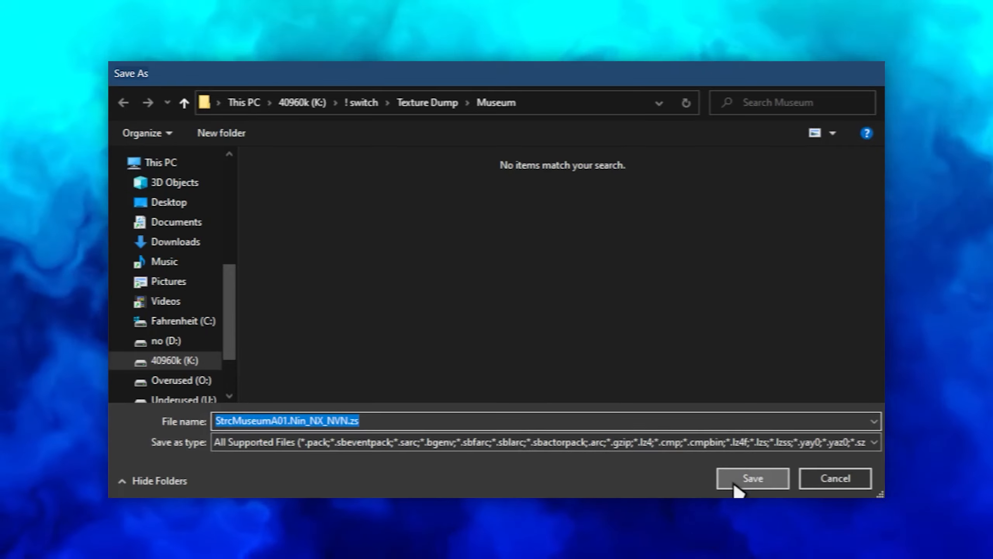
- Save StrcMuseumA01.Nin_NX_NVN.zs into Museum with placeholders and ZSTD compression
{"action": "left_click", "coordinate": [751, 479]}
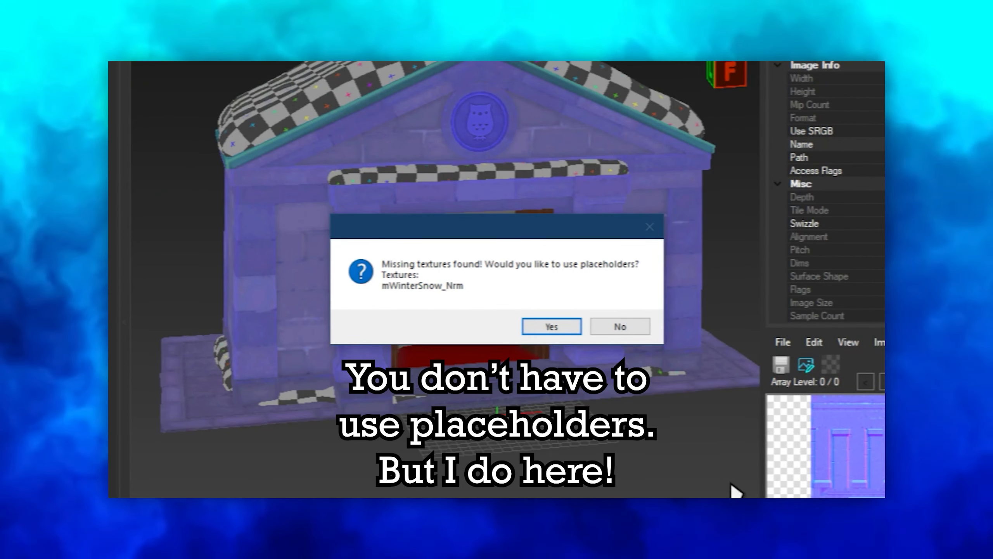
{"action": "left_click", "coordinate": [550, 326]}
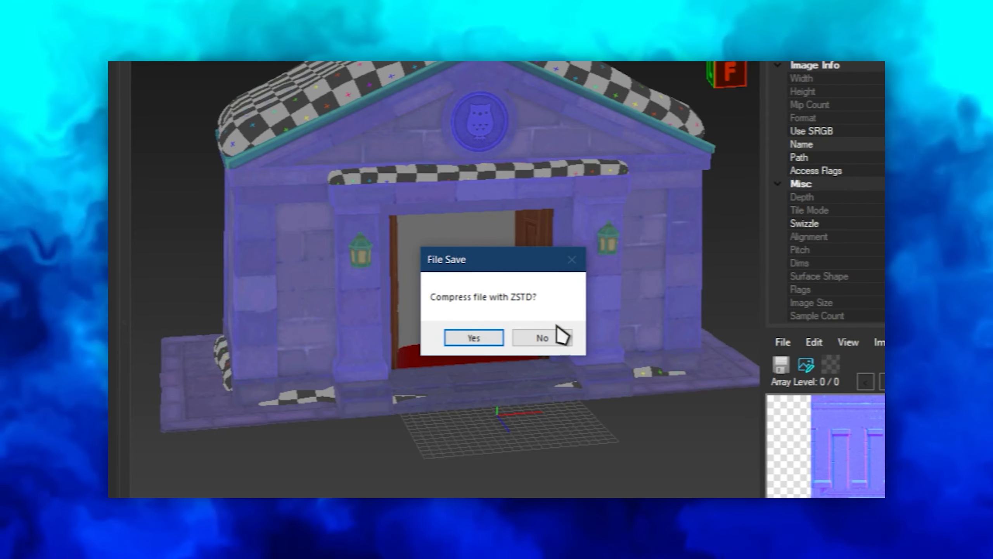
{"action": "left_click", "coordinate": [472, 337]}
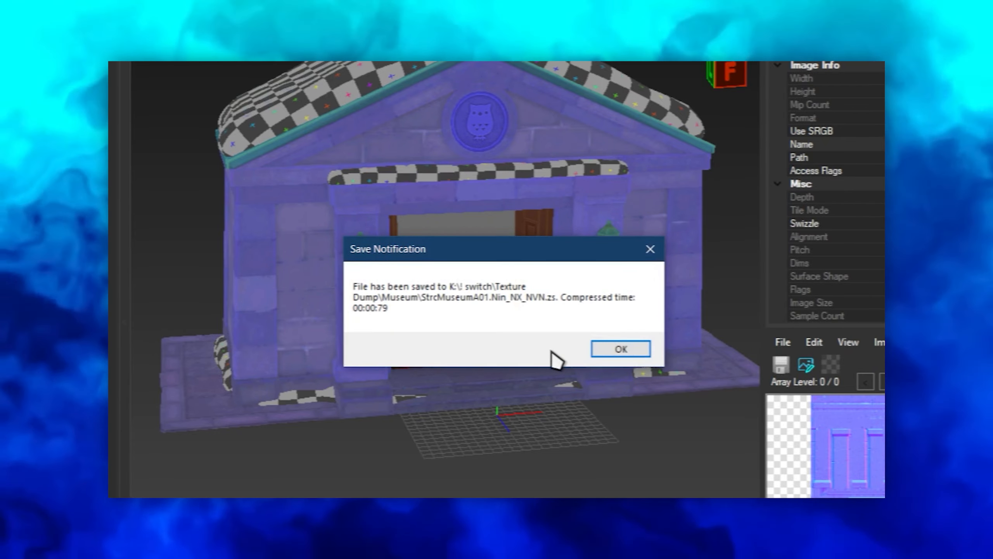
{"action": "left_click", "coordinate": [619, 349]}
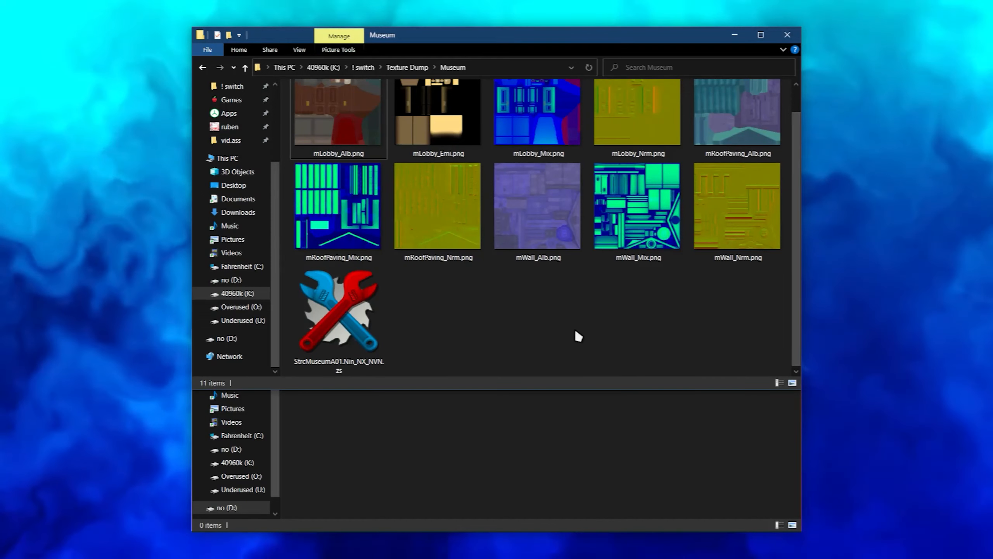